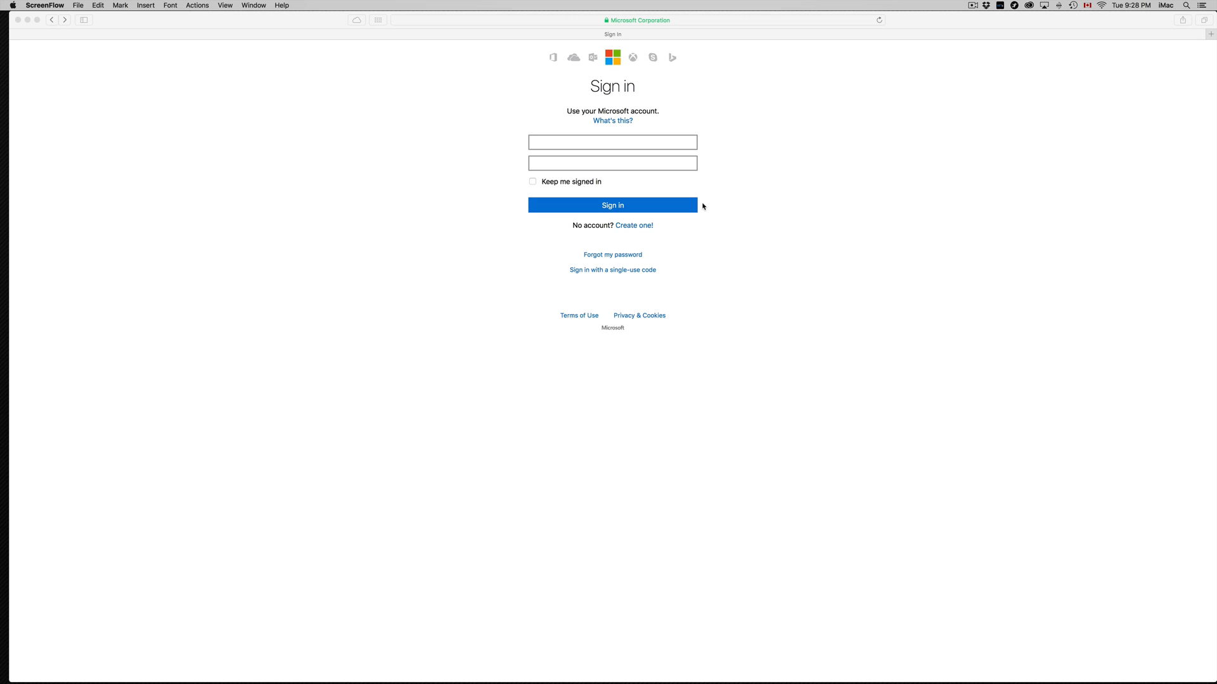
pyautogui.moveTo(677, 12)
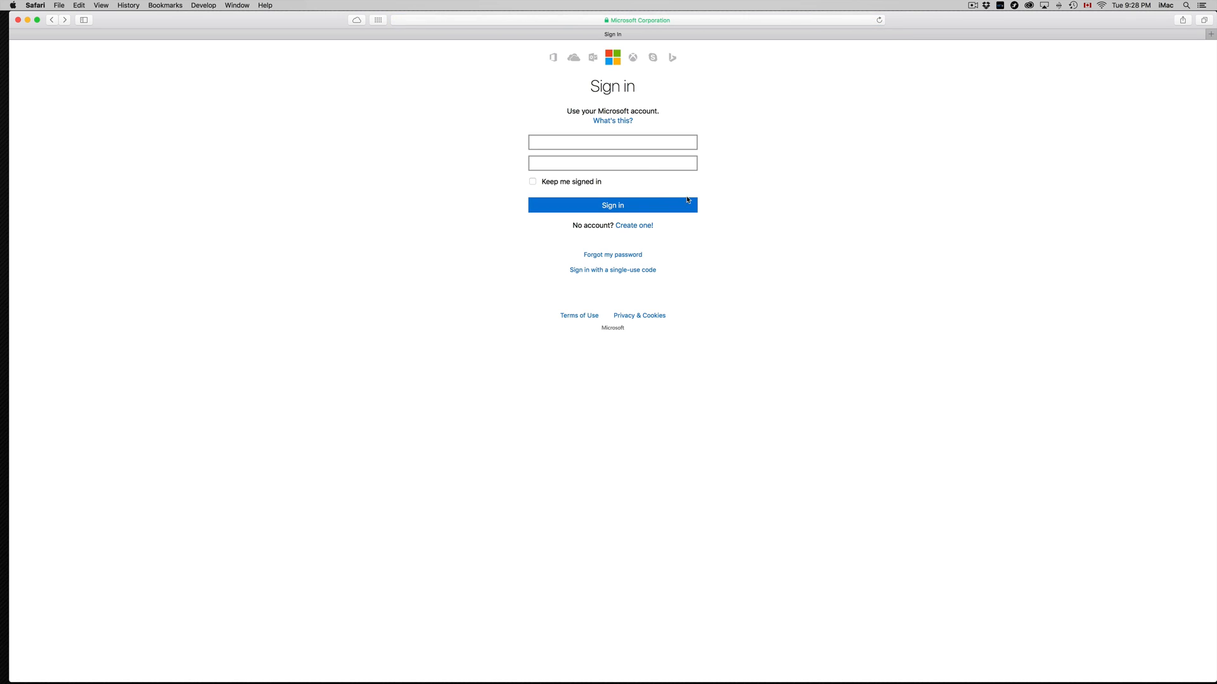
pyautogui.click(611, 164)
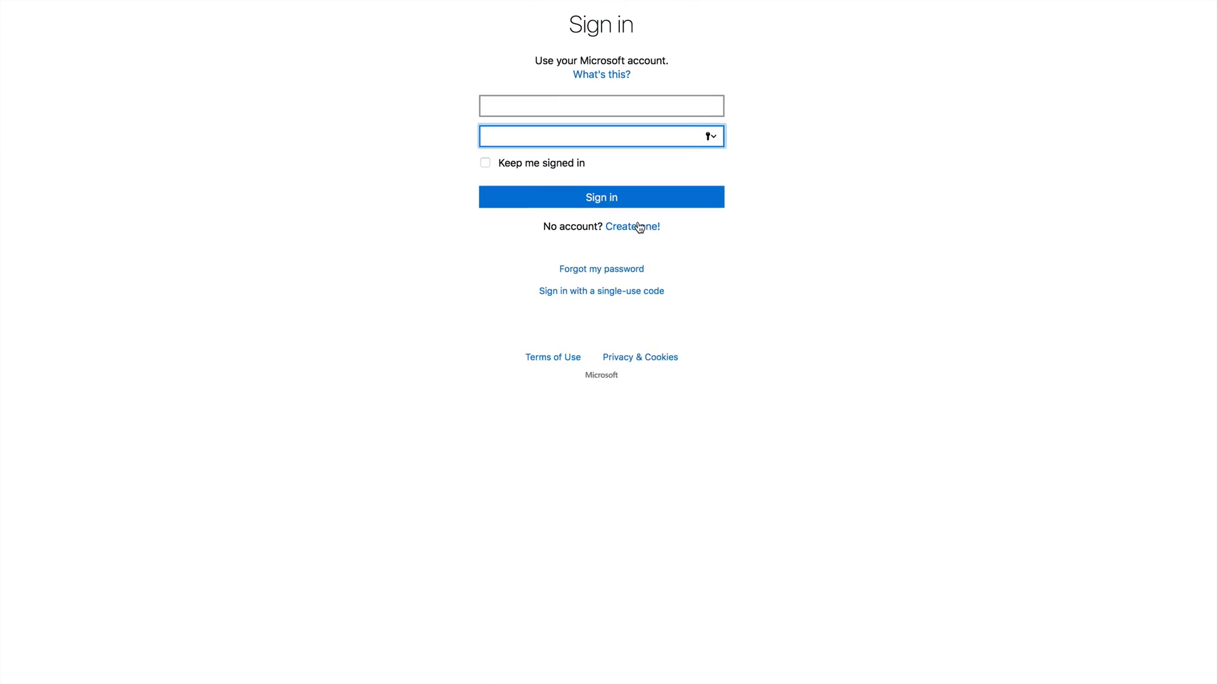
pyautogui.click(631, 225)
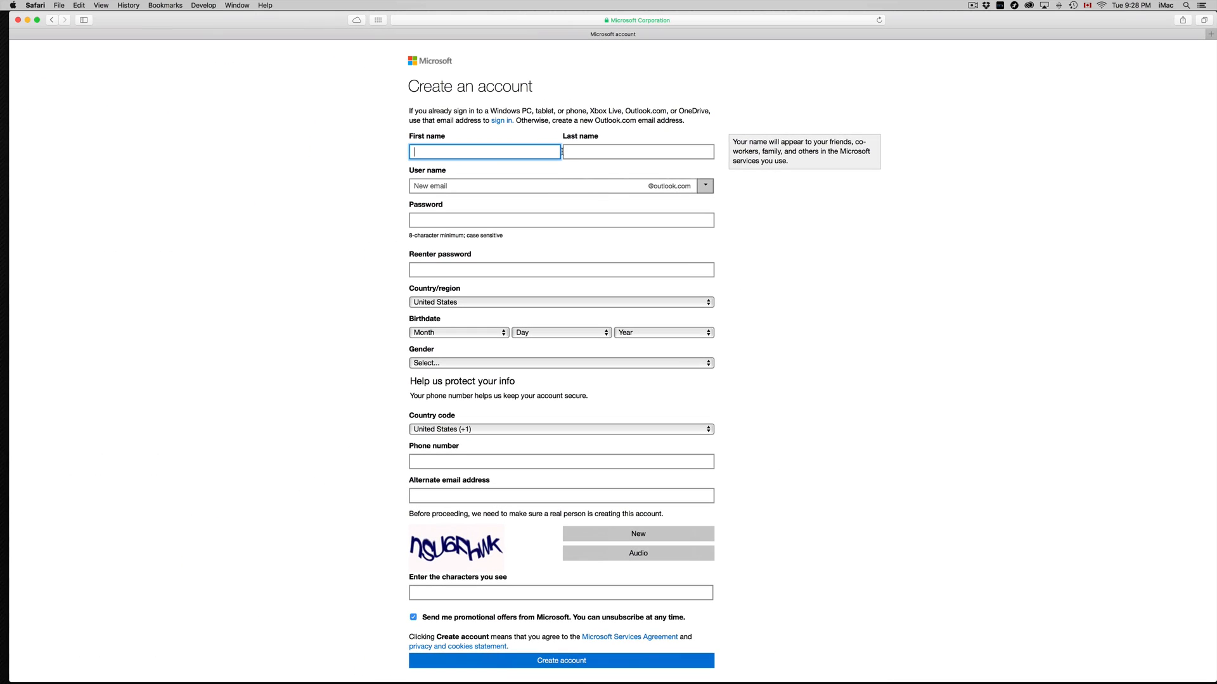
pyautogui.moveTo(495, 151)
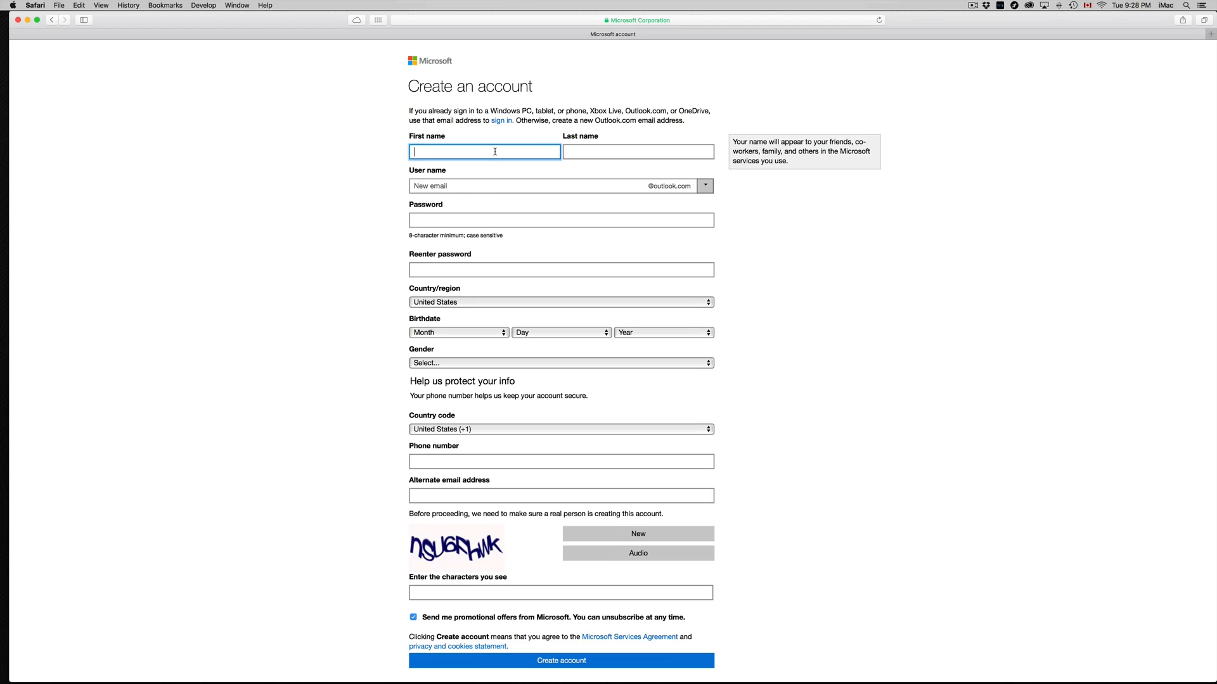
pyautogui.write('acguevara')
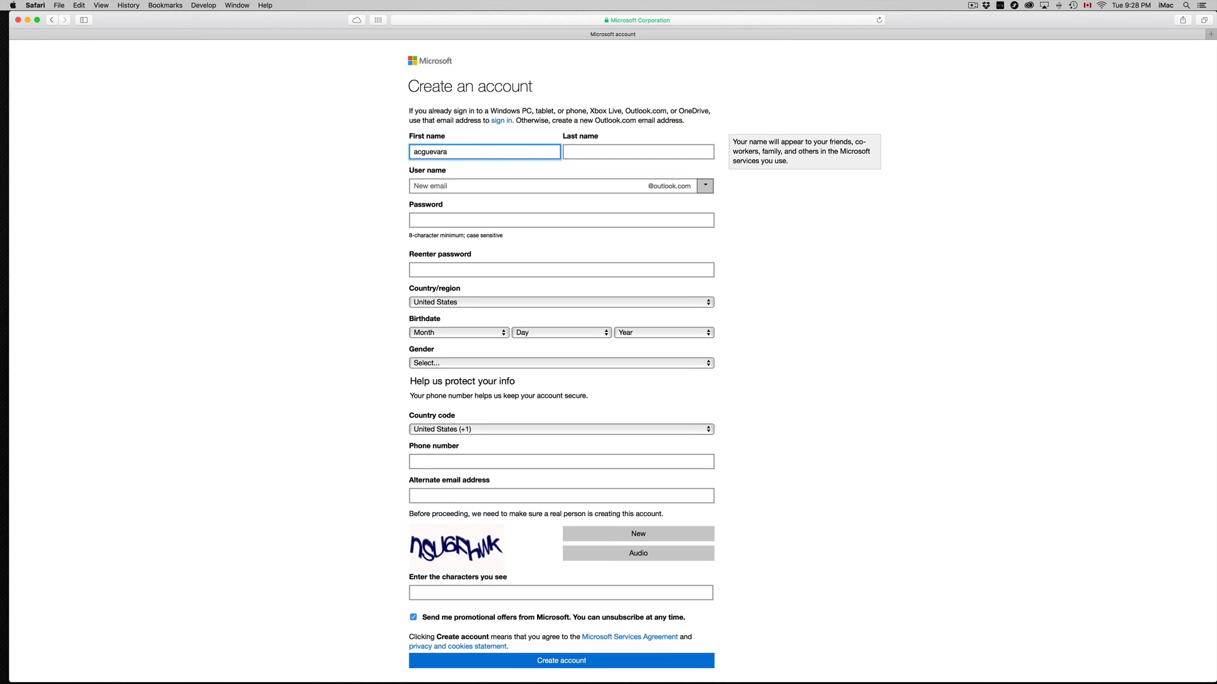
pyautogui.write('youtube')
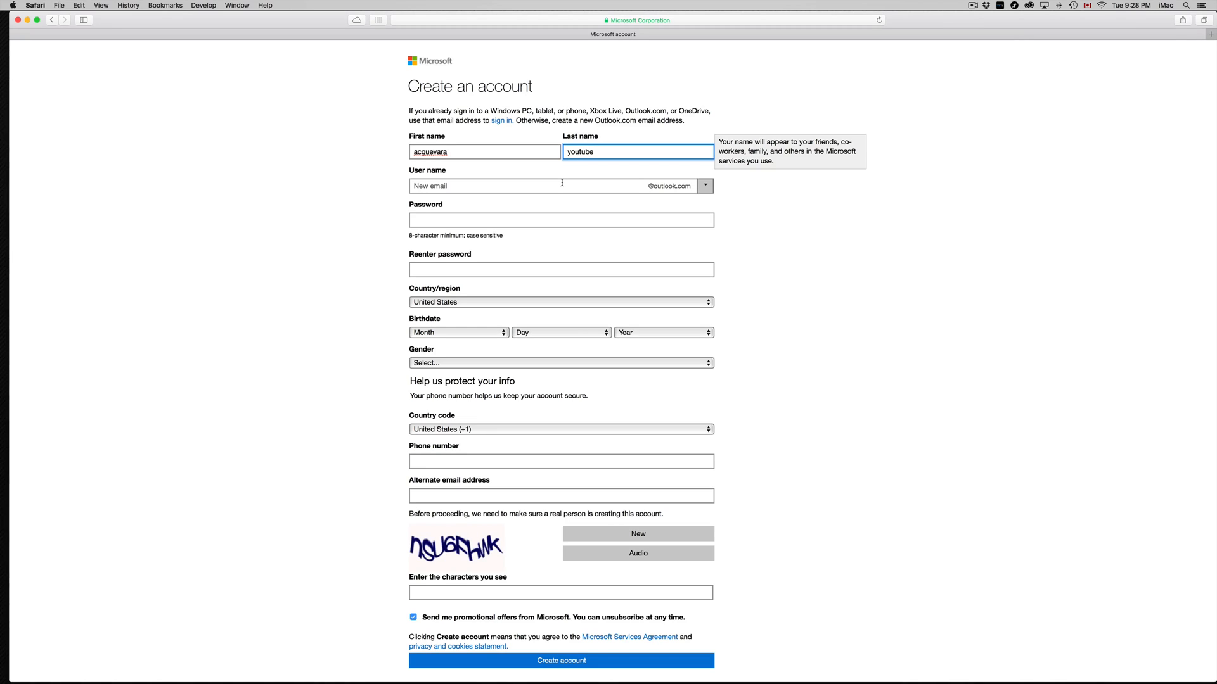
pyautogui.write('acguevarayoutube')
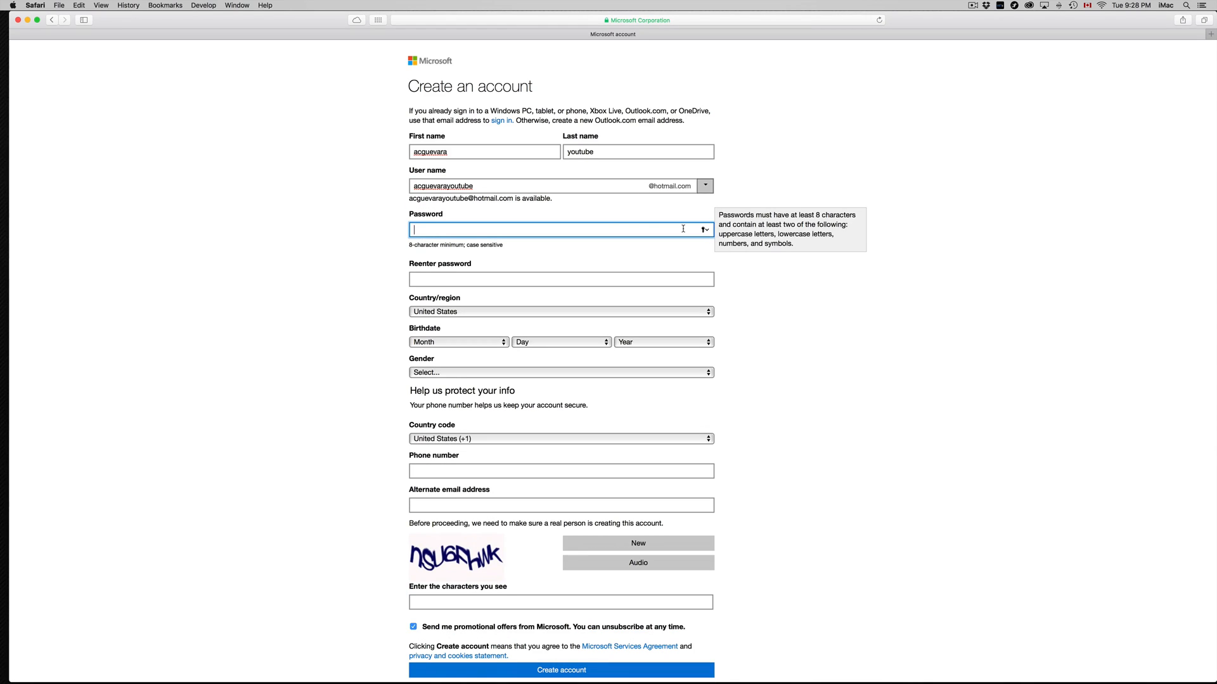
pyautogui.moveTo(600, 228)
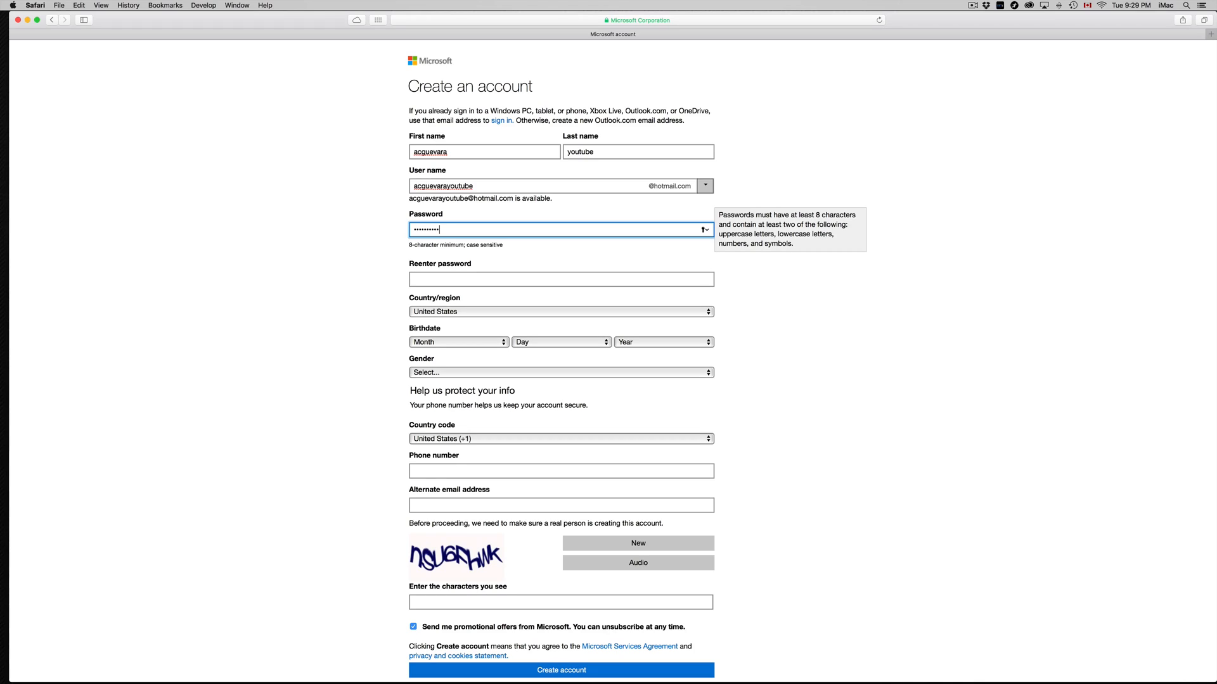
pyautogui.click(560, 279)
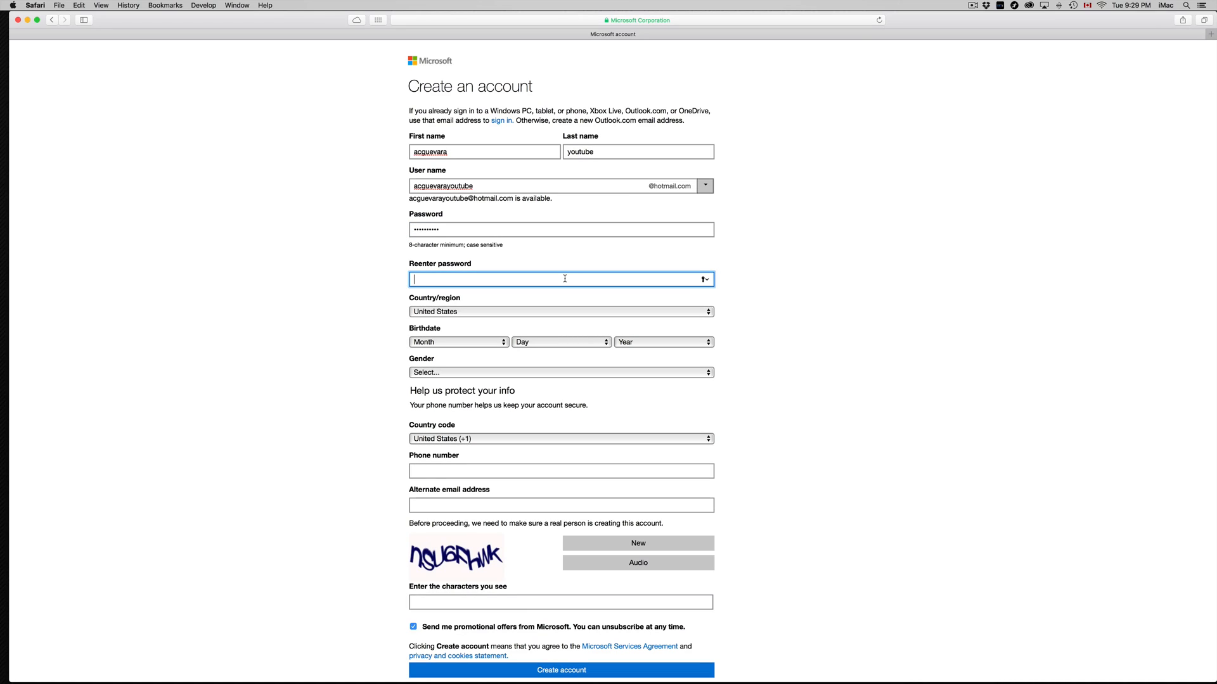
pyautogui.write('••')
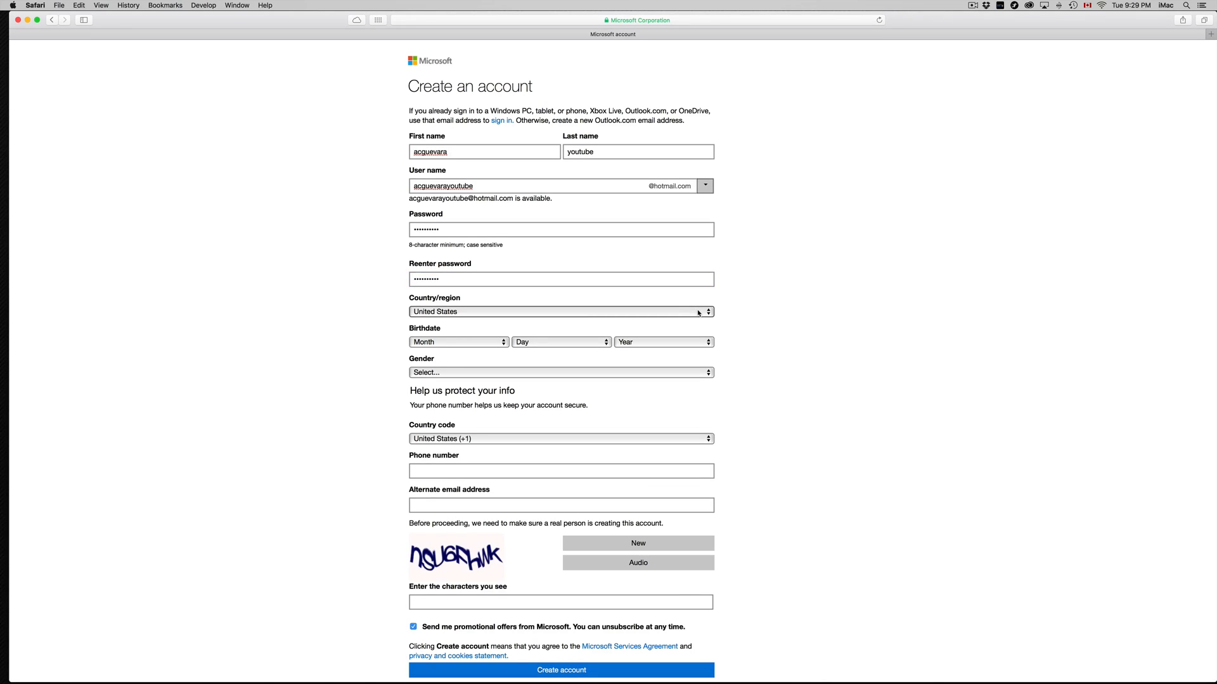
pyautogui.click(561, 312)
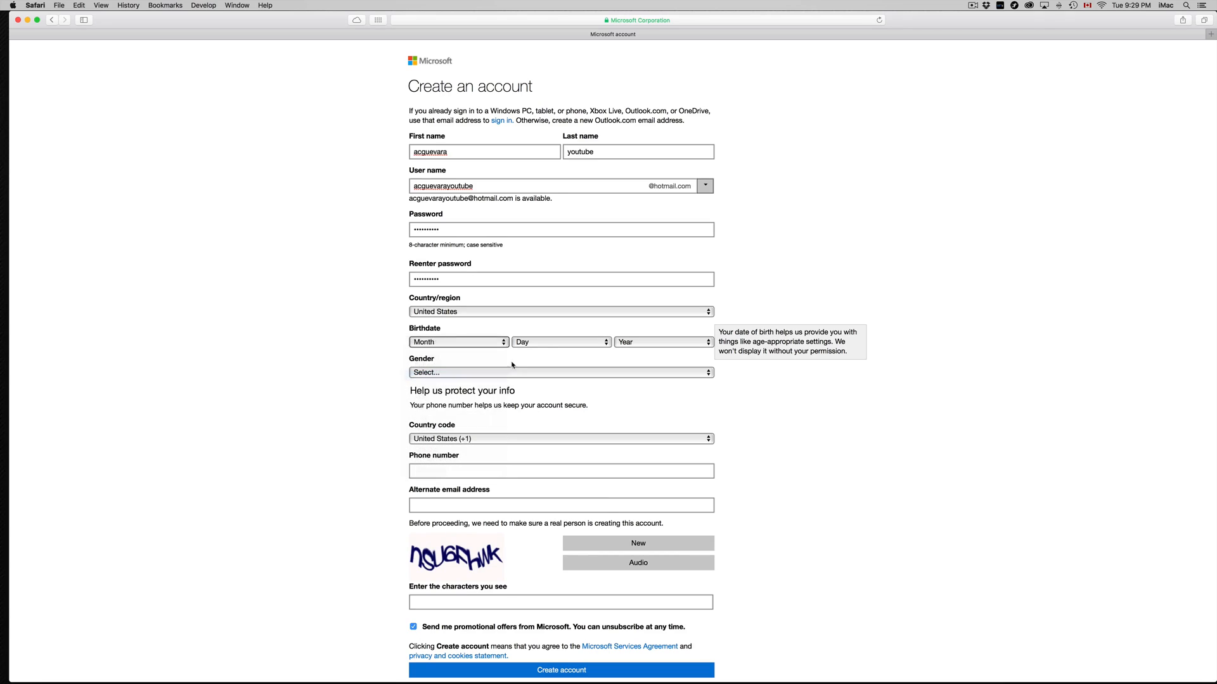
pyautogui.click(558, 343)
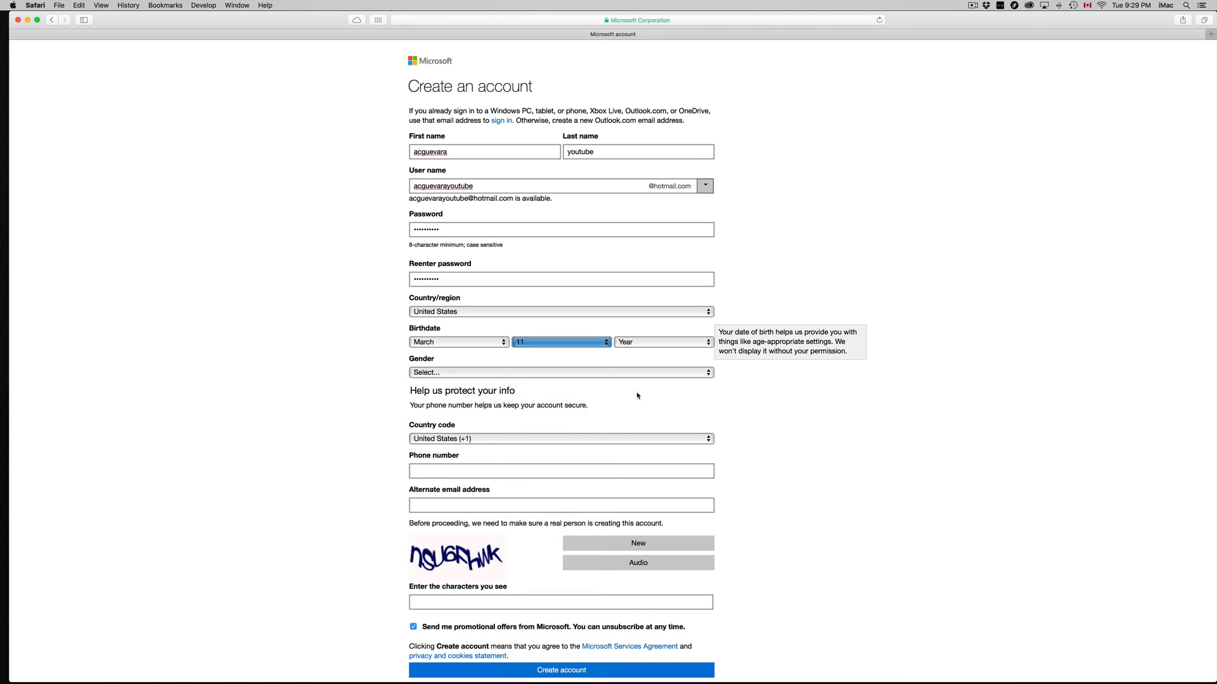
pyautogui.click(662, 341)
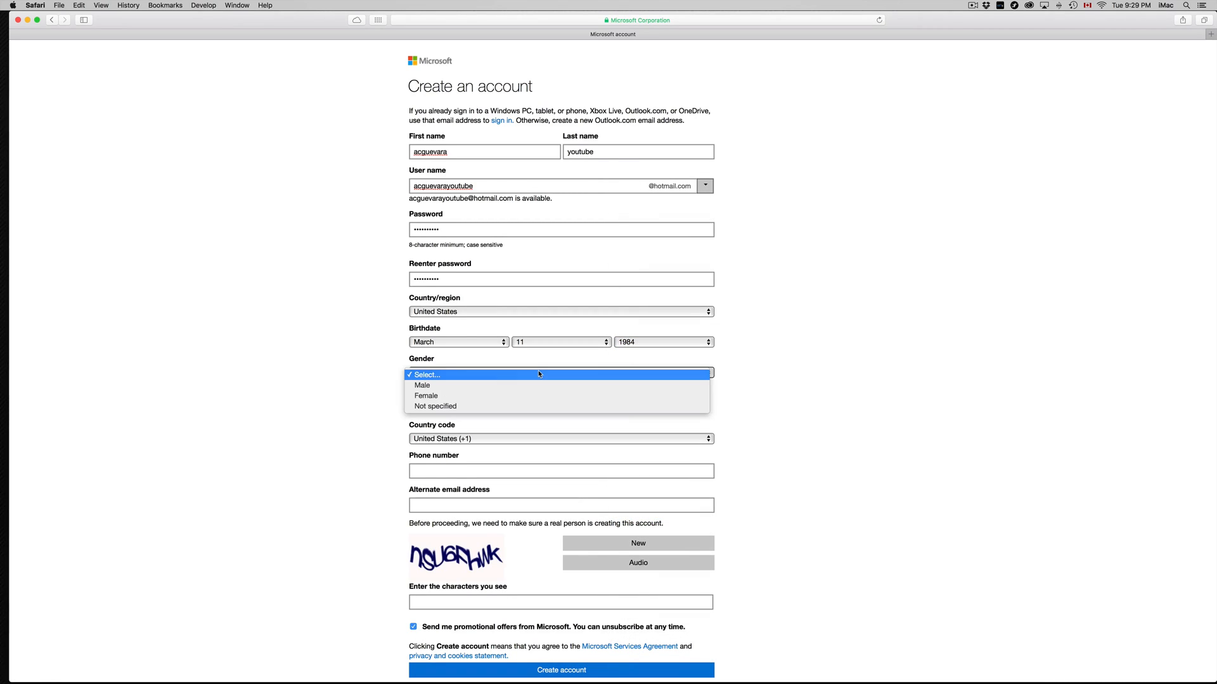
pyautogui.moveTo(512, 406)
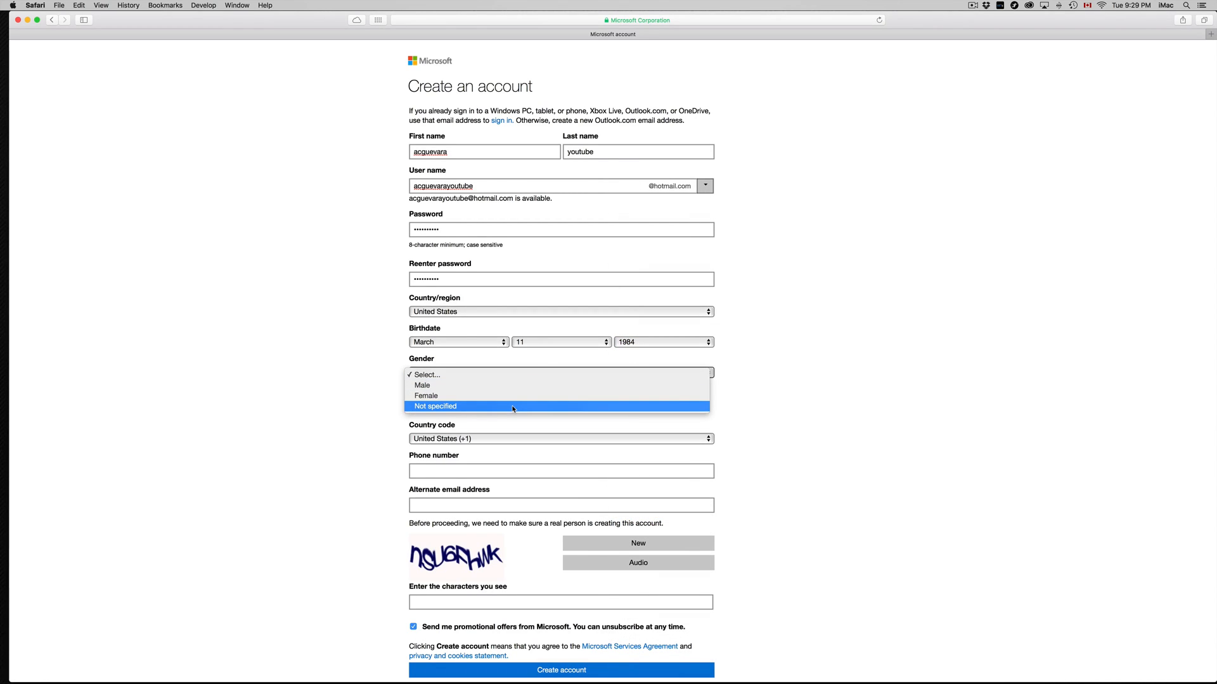
# - Set the gender to Male and move to the phone number field
pyautogui.click(421, 385)
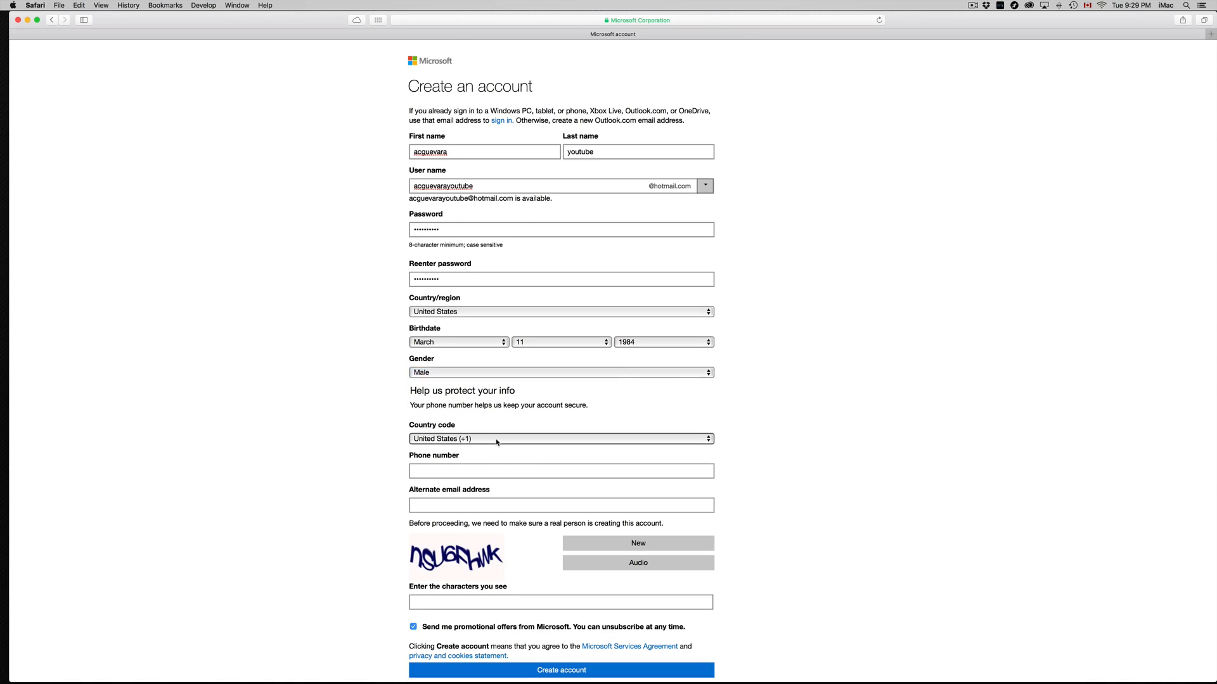
pyautogui.click(560, 438)
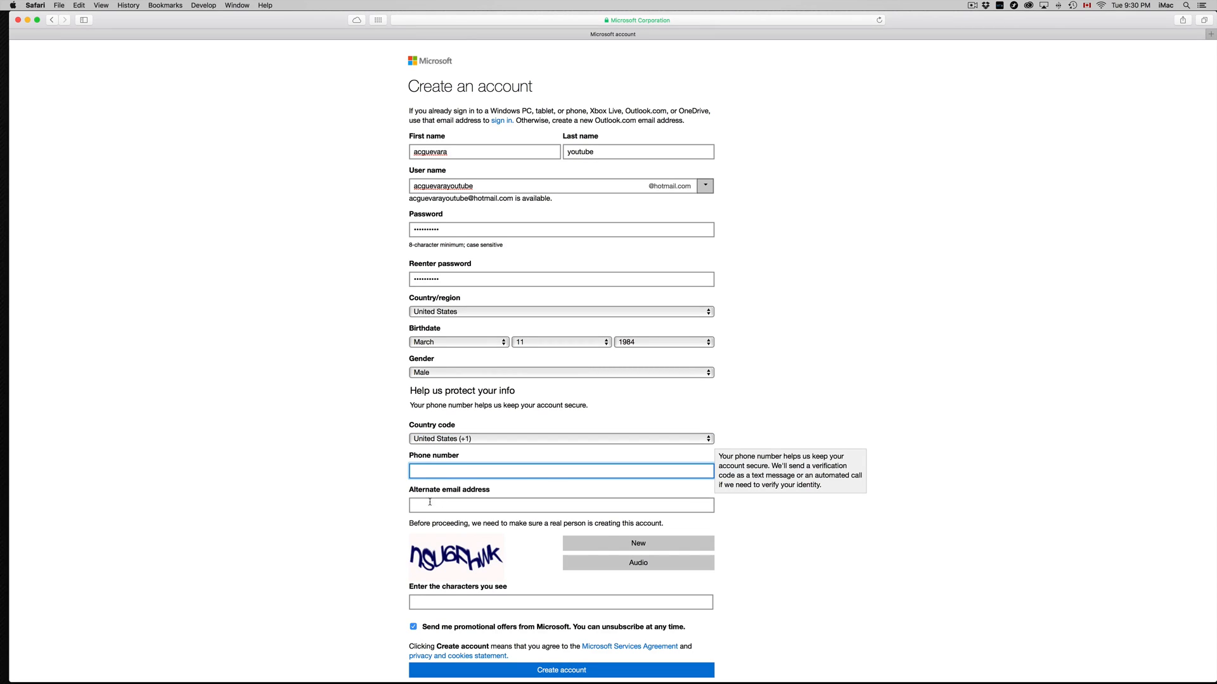
# - Complete the remaining fields and submit Create account to reach the setup page
pyautogui.scroll(-3)
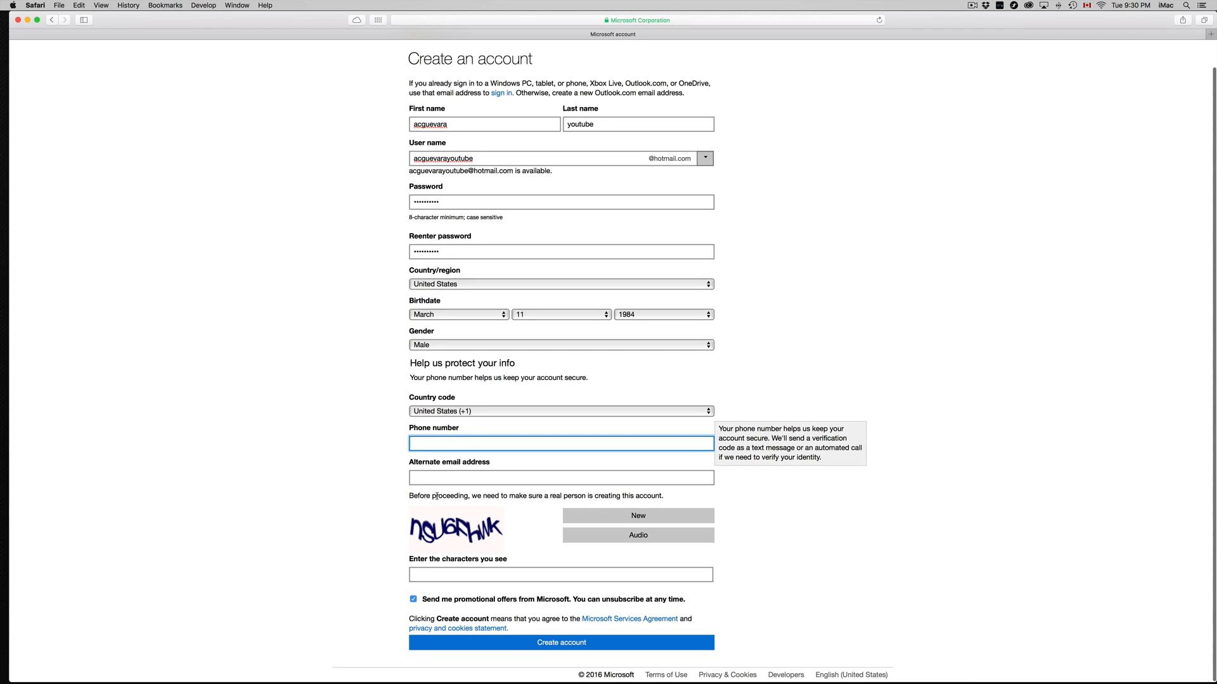
pyautogui.click(560, 478)
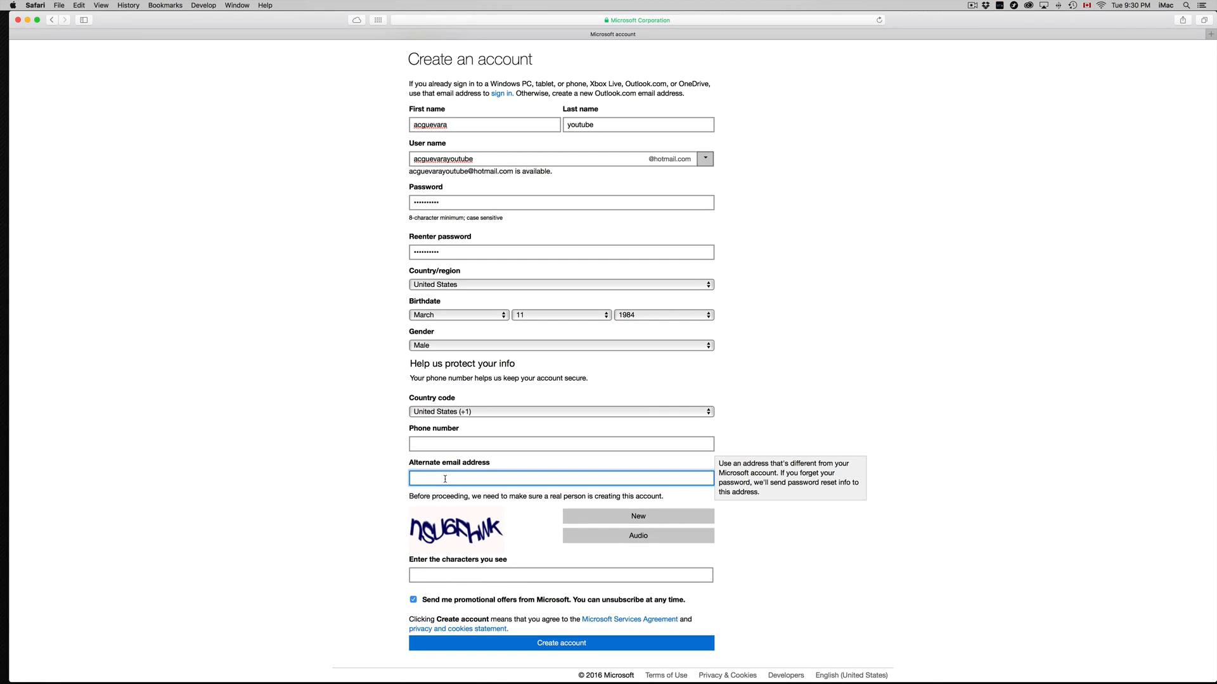
pyautogui.click(560, 643)
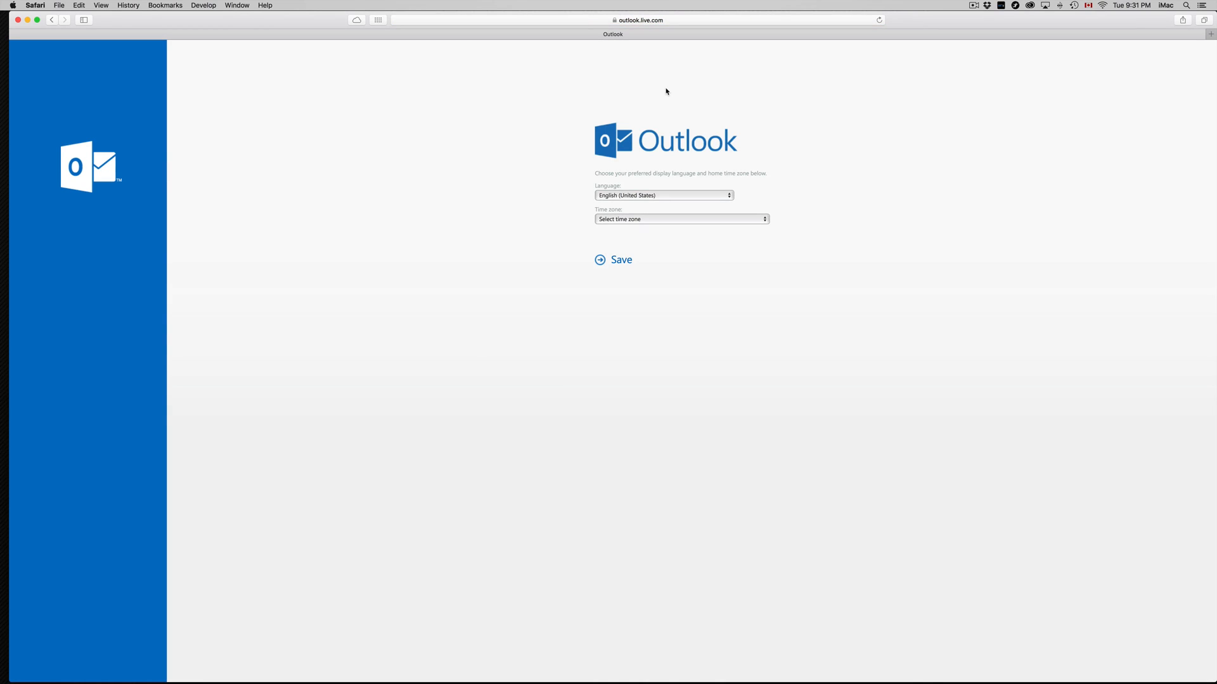
pyautogui.moveTo(735, 217)
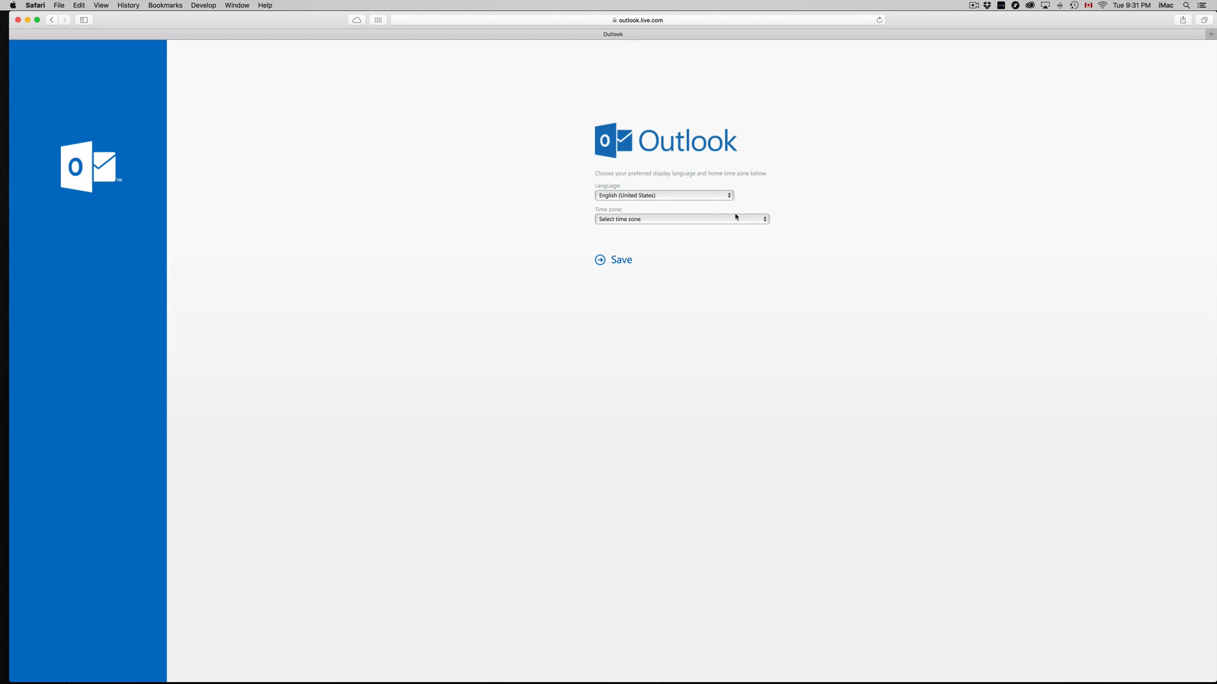
pyautogui.moveTo(737, 220)
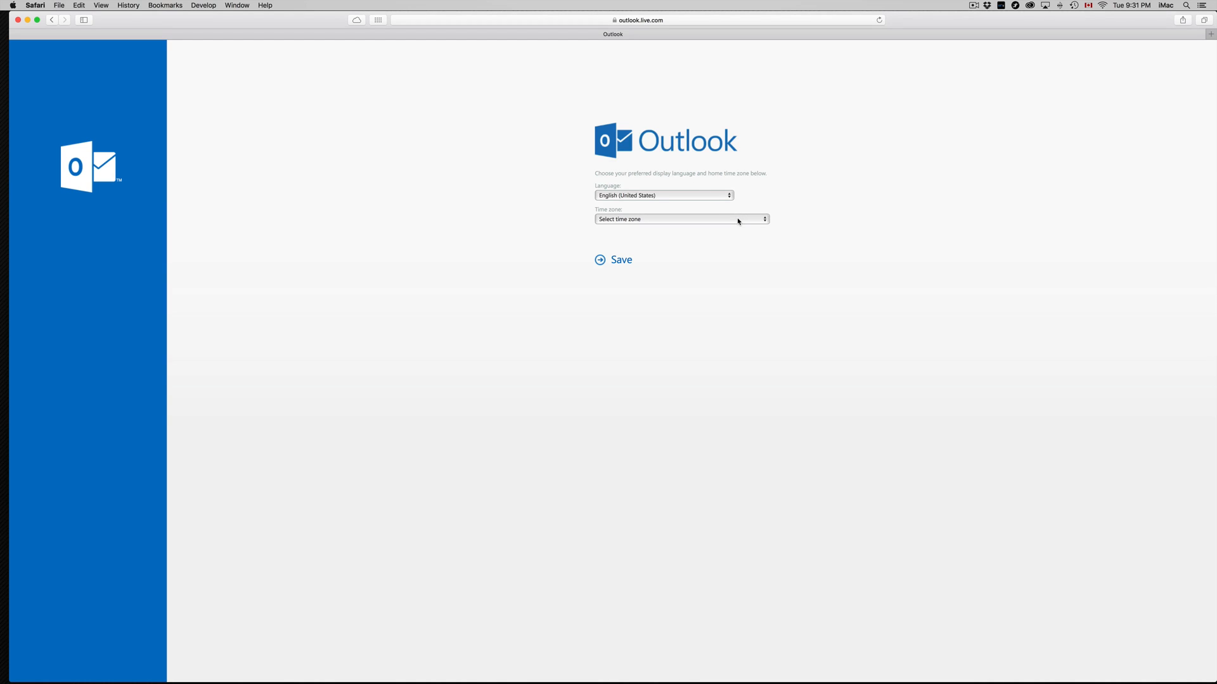
# - Choose (UTC-06:00) Central Time (US & Canada) and save the language and time zone preferences
pyautogui.click(681, 219)
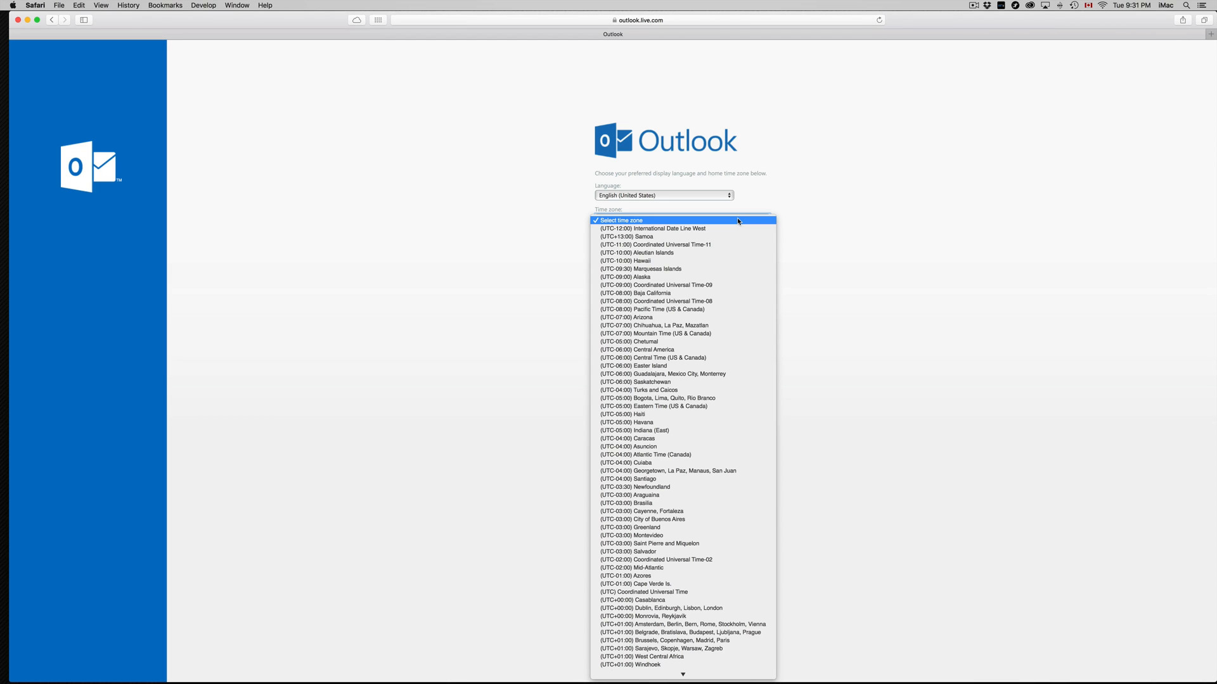
pyautogui.moveTo(718, 345)
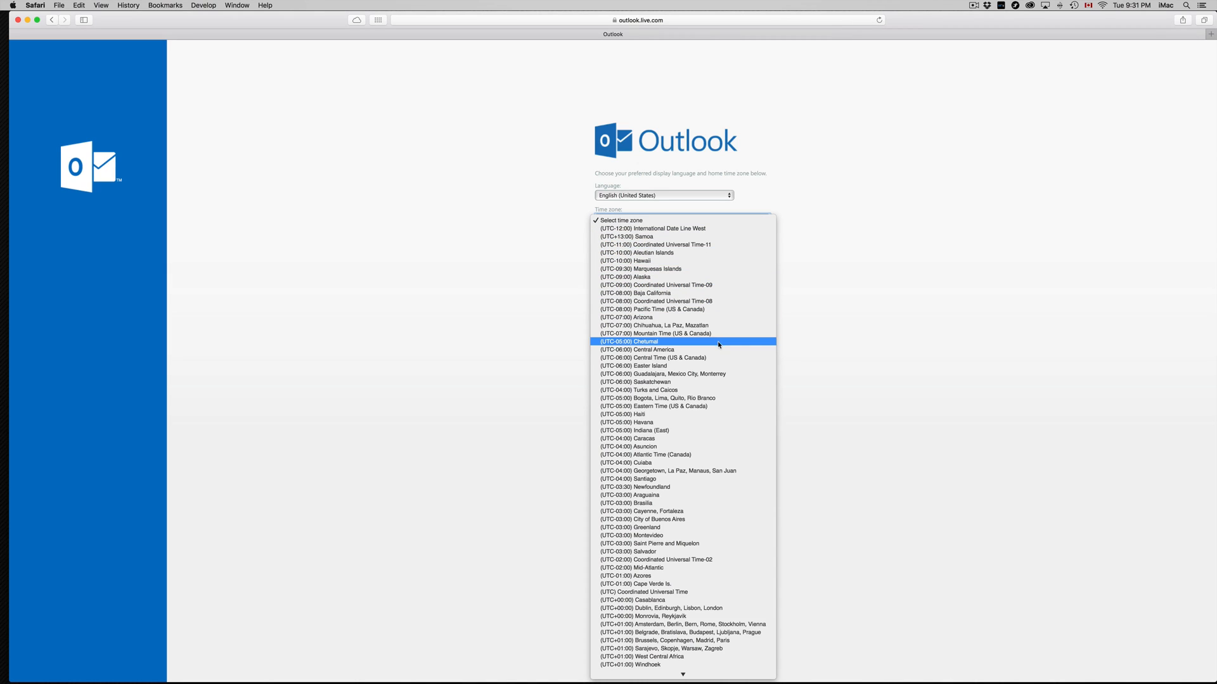
pyautogui.moveTo(717, 365)
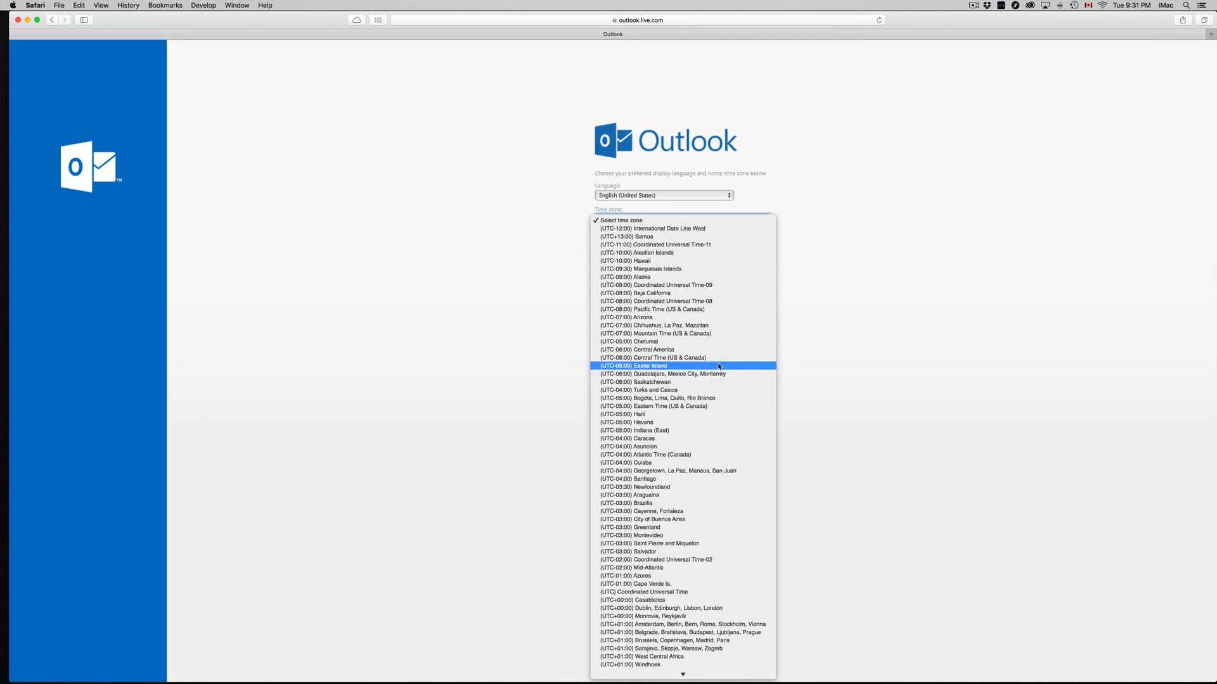
pyautogui.click(654, 358)
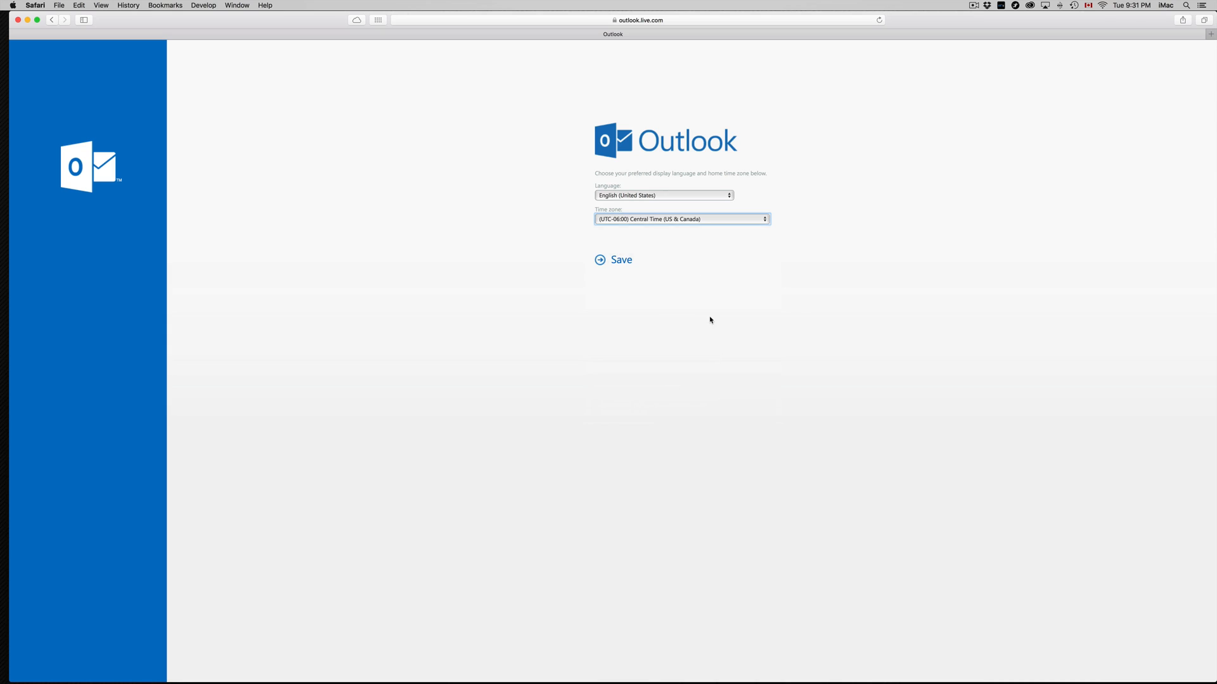
pyautogui.click(620, 259)
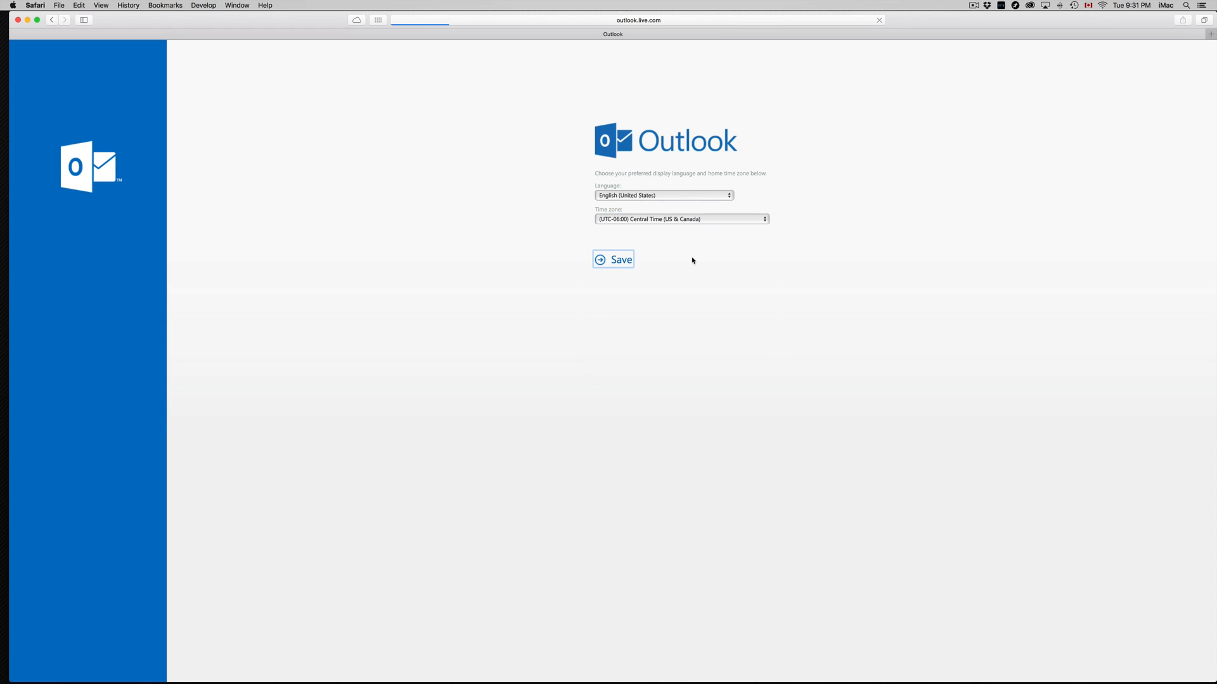
pyautogui.click(612, 259)
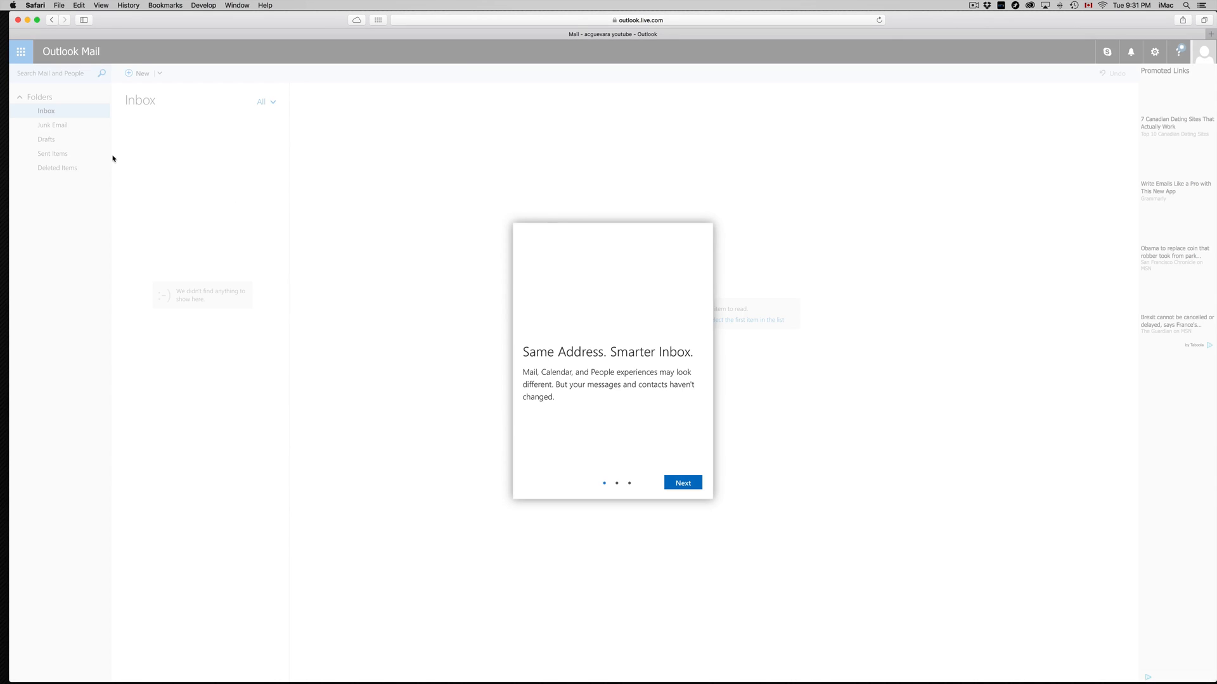
# - Dismiss the welcome tour with Next and Let's go to reach the empty Inbox
pyautogui.click(681, 483)
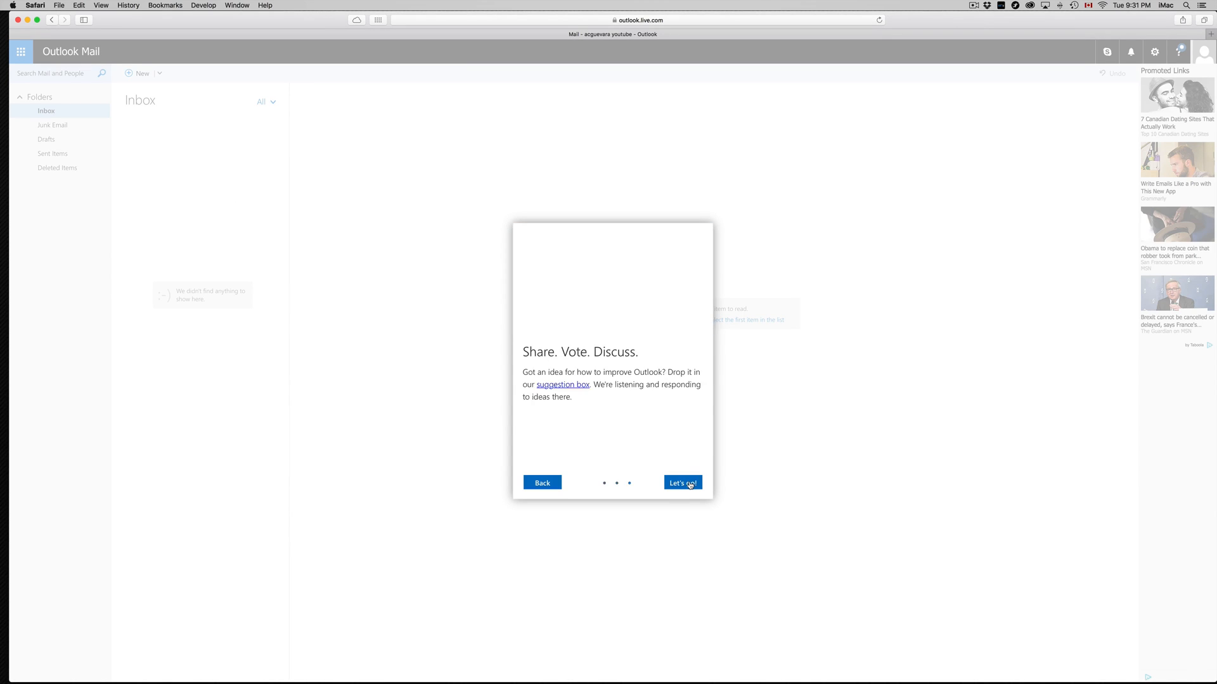
pyautogui.click(682, 482)
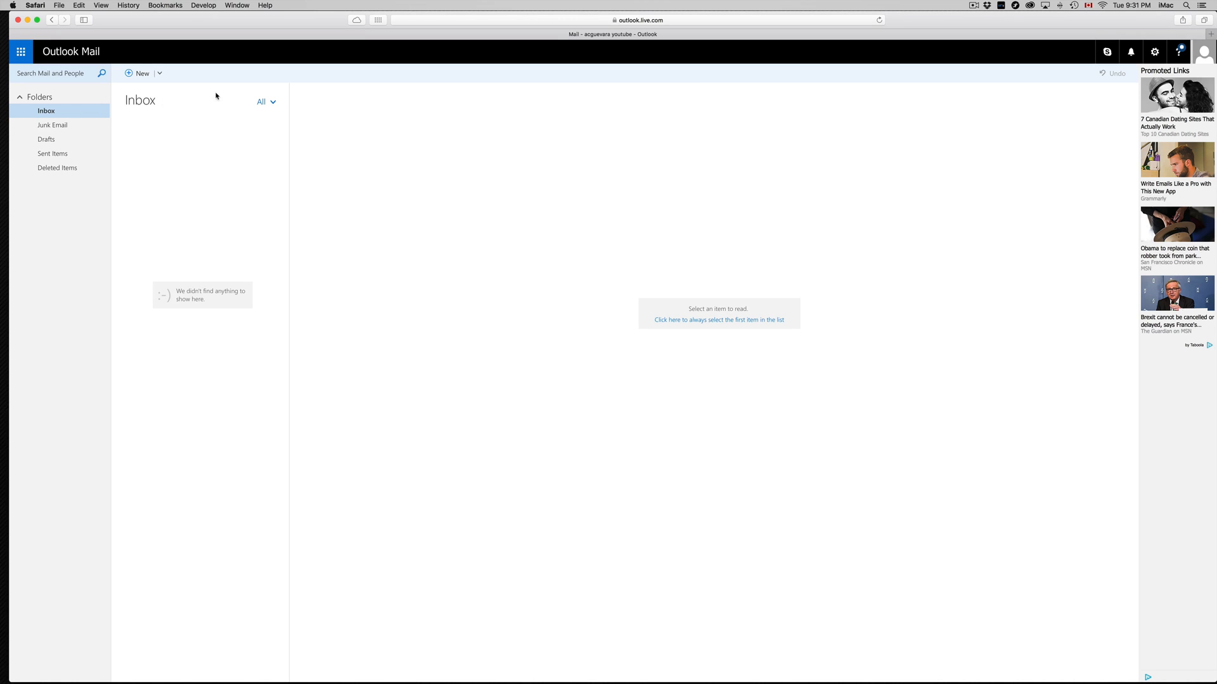
pyautogui.moveTo(143, 74)
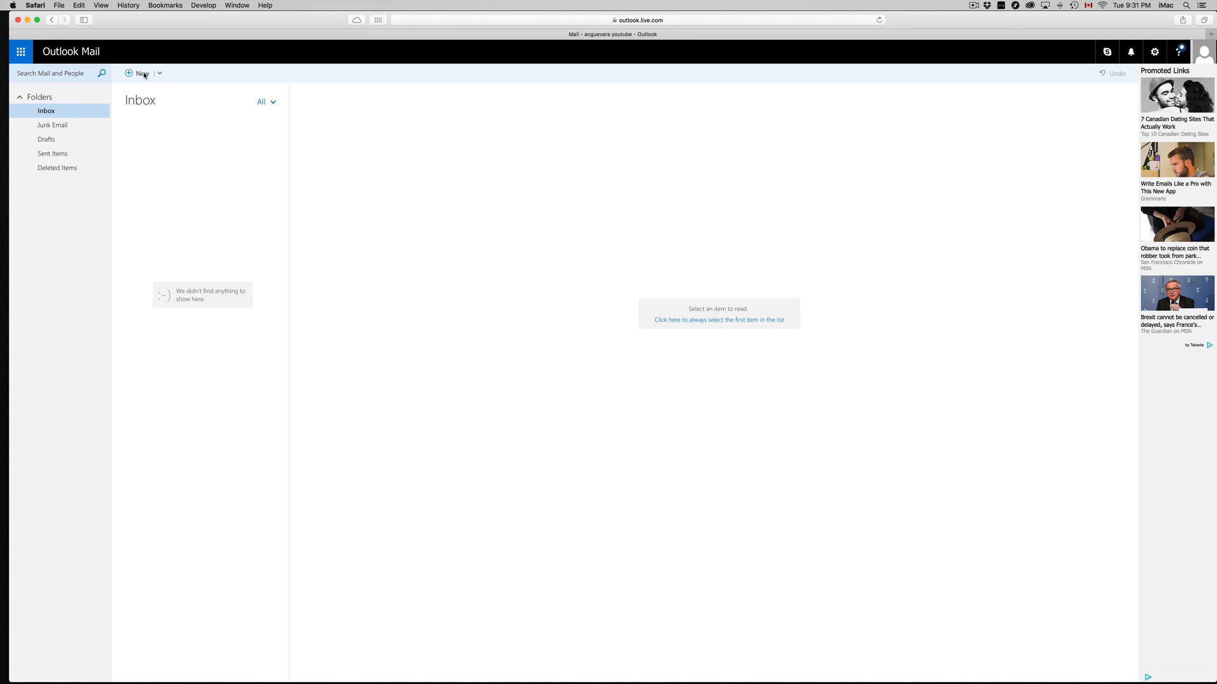
# - Start a new message and enter placeholder text 'asdasd' in its body
pyautogui.click(141, 73)
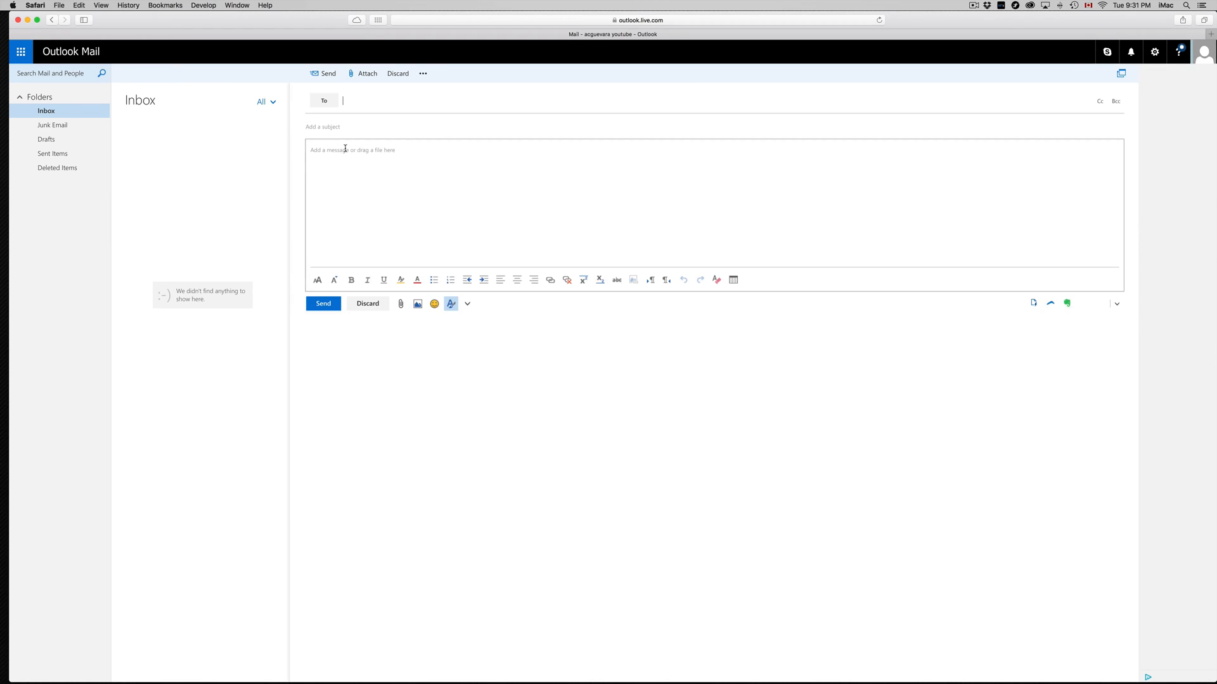
pyautogui.click(363, 73)
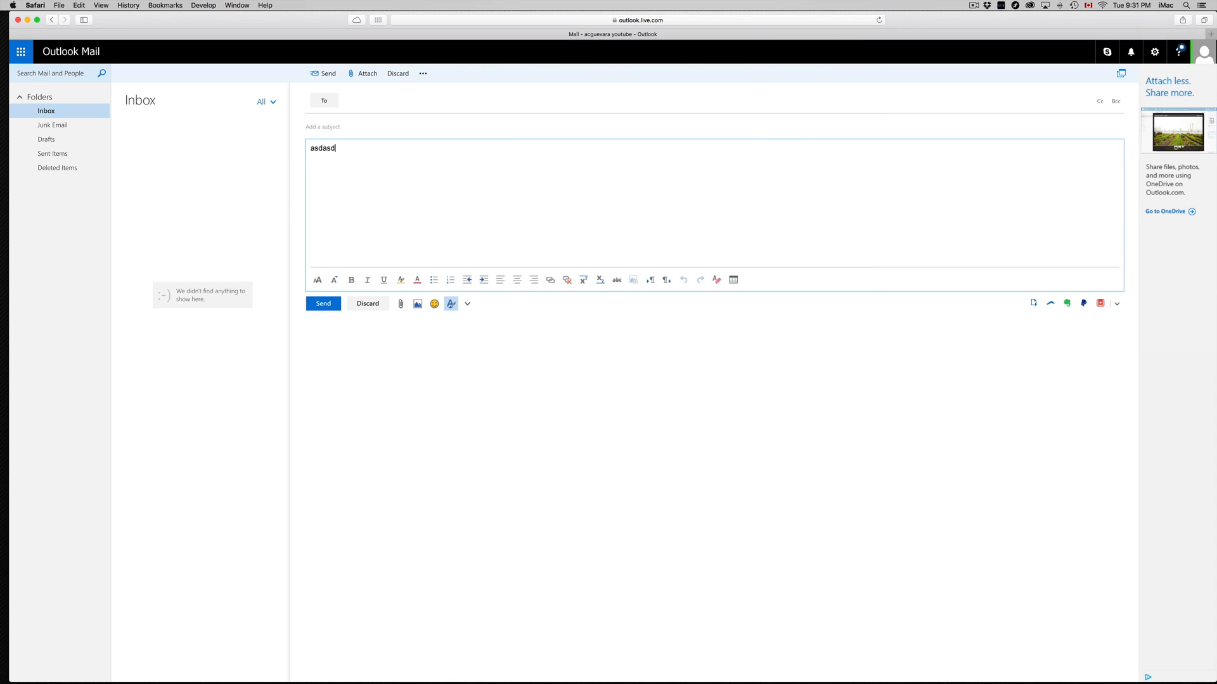
pyautogui.write('asdasdsadsa')
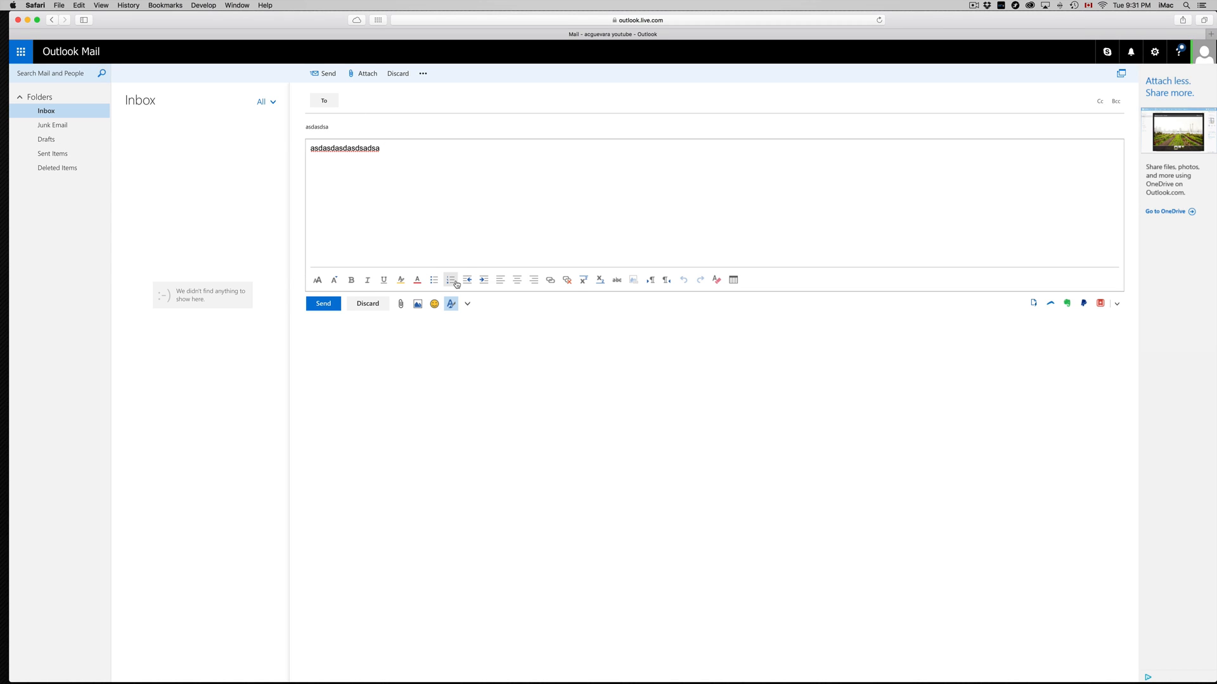
pyautogui.moveTo(260, 250)
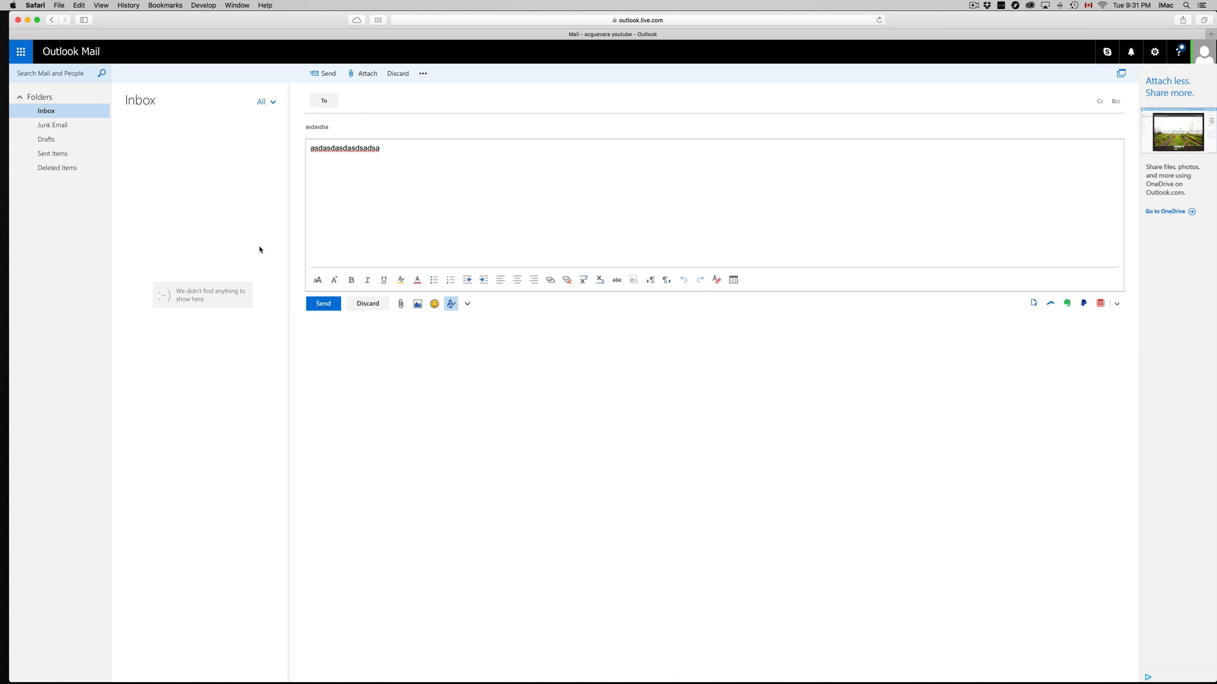